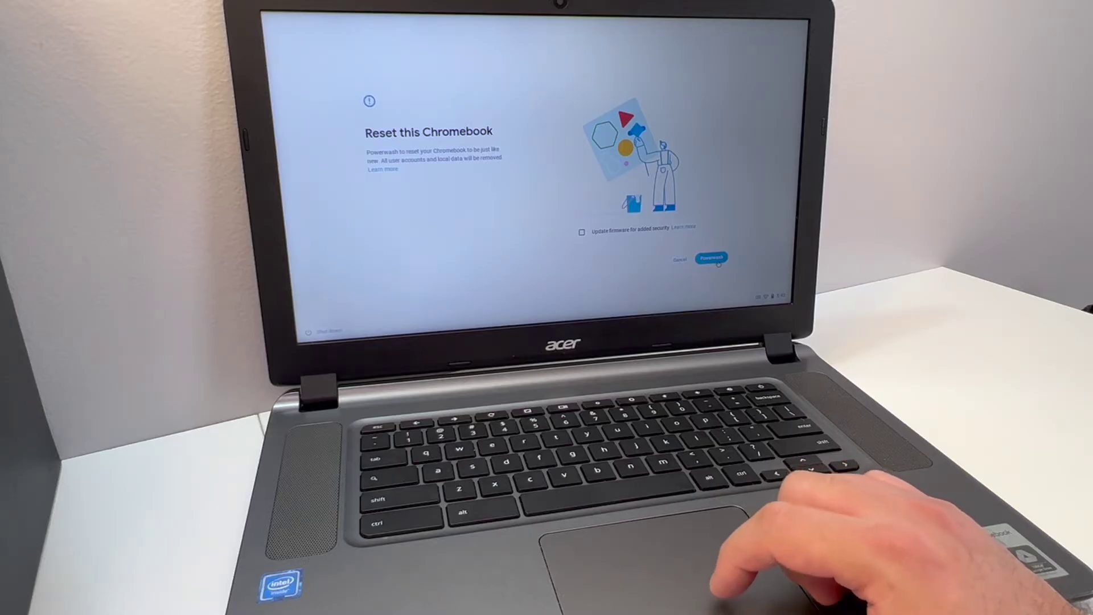
# Step: Start Powerwash from the Reset this Chromebook screen, raising the Confirm Powerwash warning
pyautogui.click(712, 258)
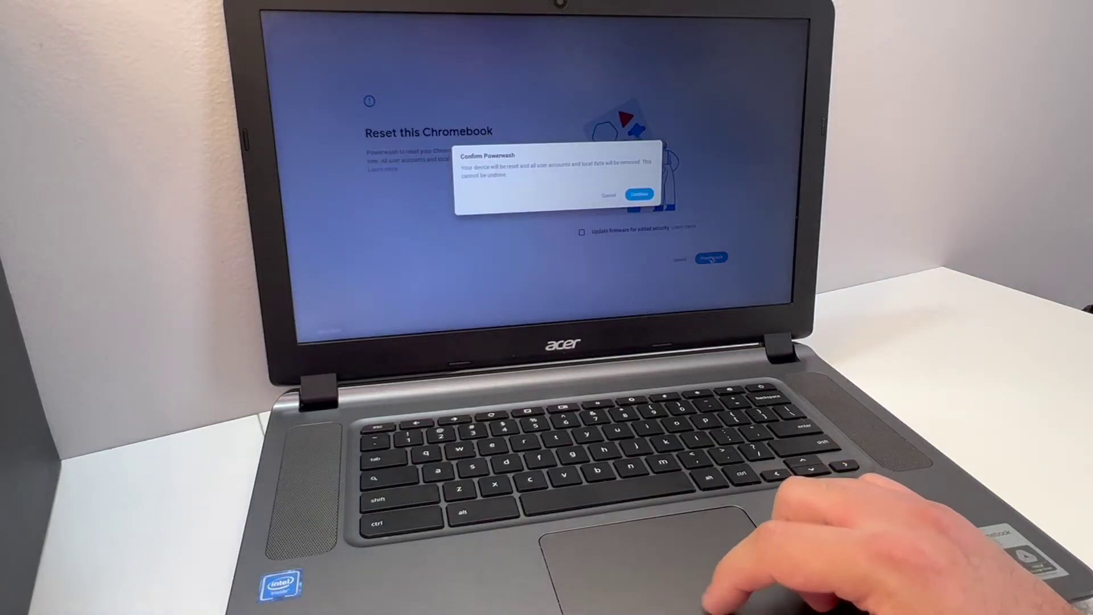